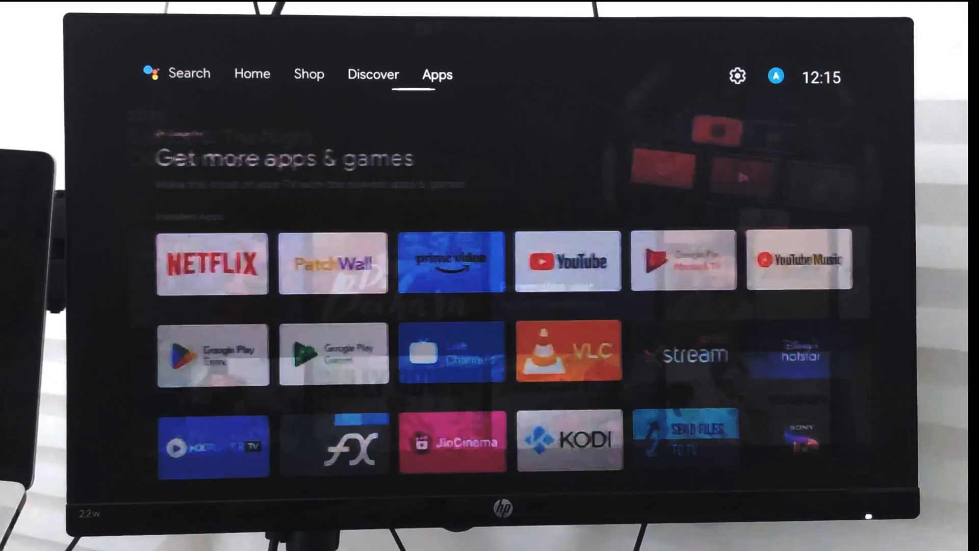
Step: Browse the Discover and Apps tabs, then open Settings and Device Preferences
click(372, 74)
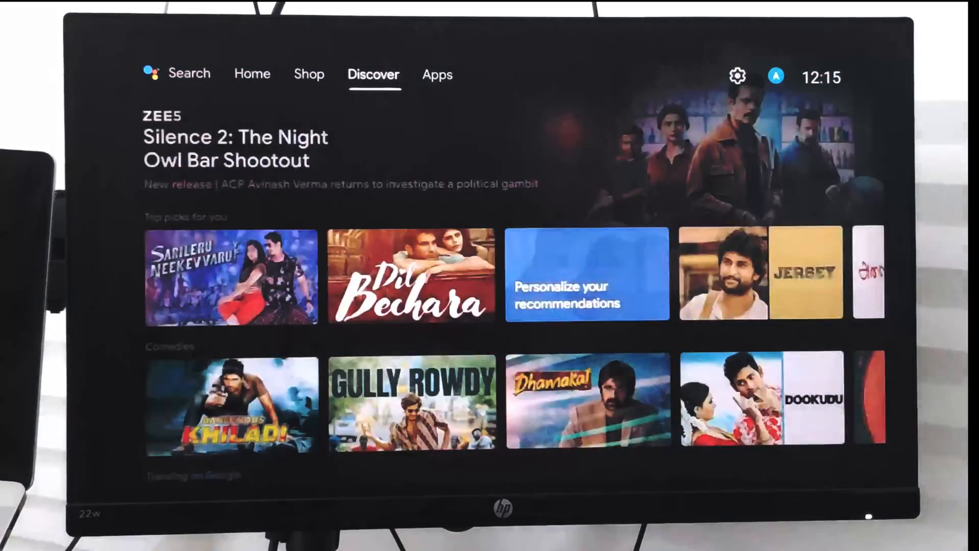
click(437, 74)
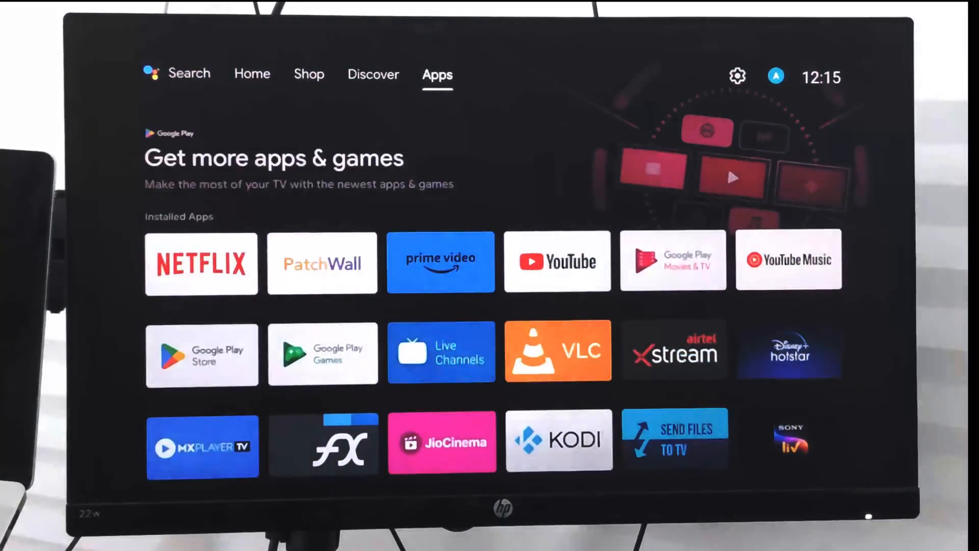
mouse_move(737, 75)
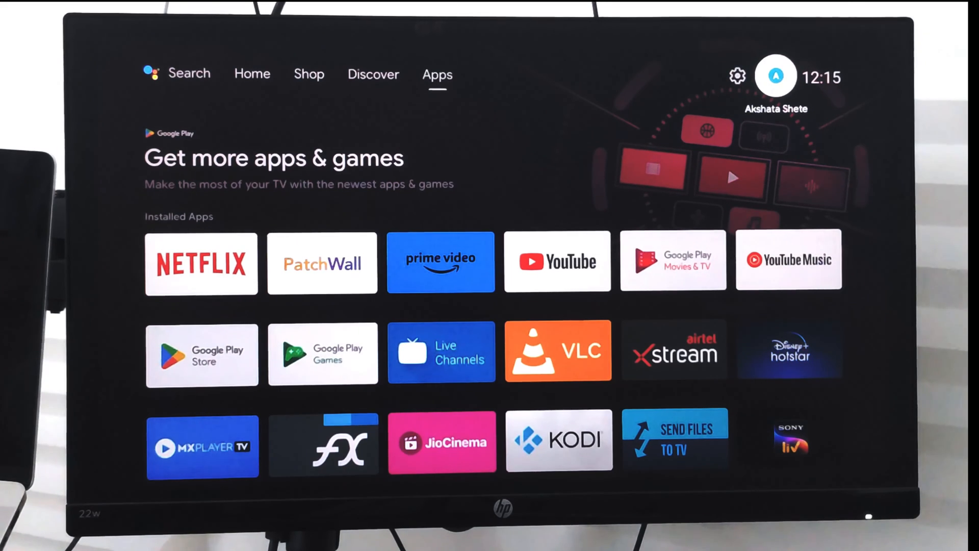
mouse_move(737, 75)
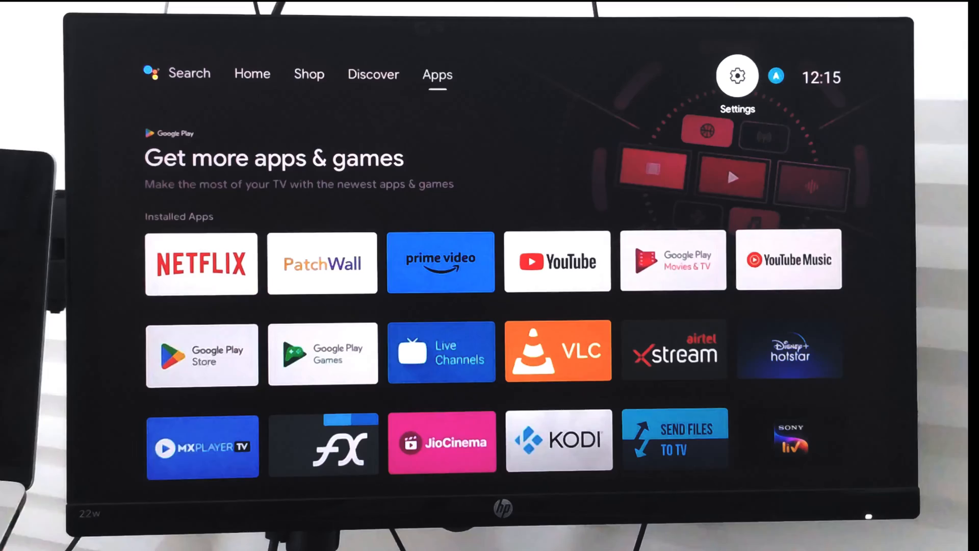
click(373, 73)
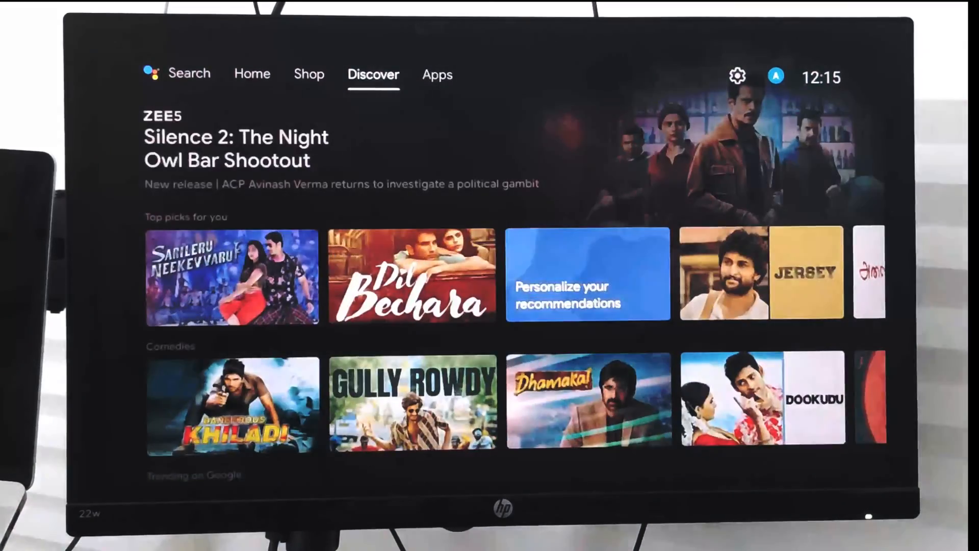
click(738, 75)
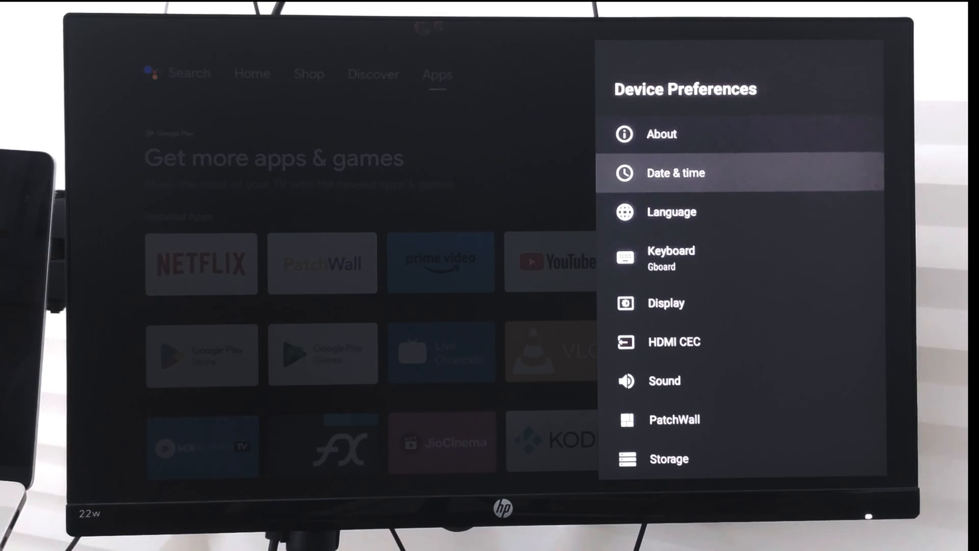
Step: Open Date & time and set Automatic date & time to Off
click(676, 173)
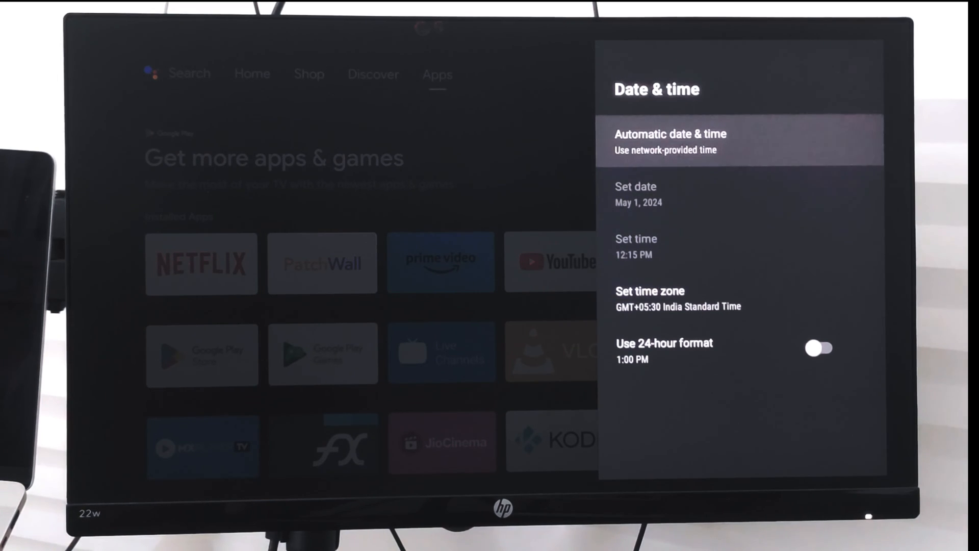
click(670, 140)
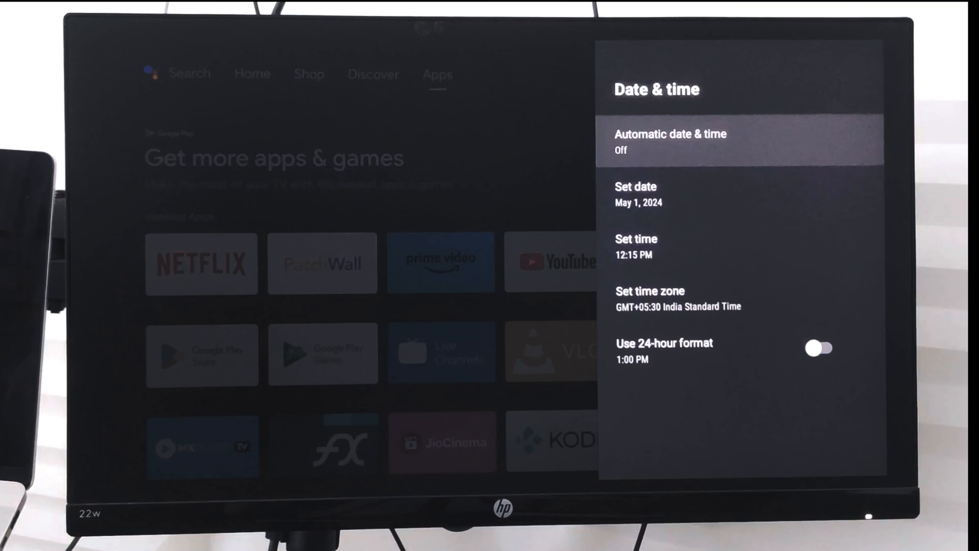
Step: Back out of Settings to the Apps tab
click(636, 194)
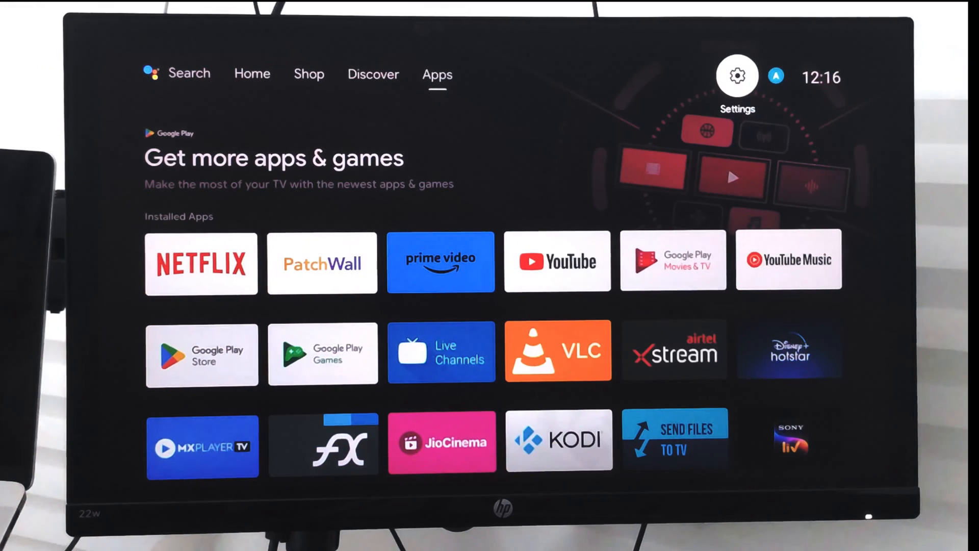
Step: Reopen Settings, Device Preferences and the Automatic date & time choices, with Off selected
click(737, 75)
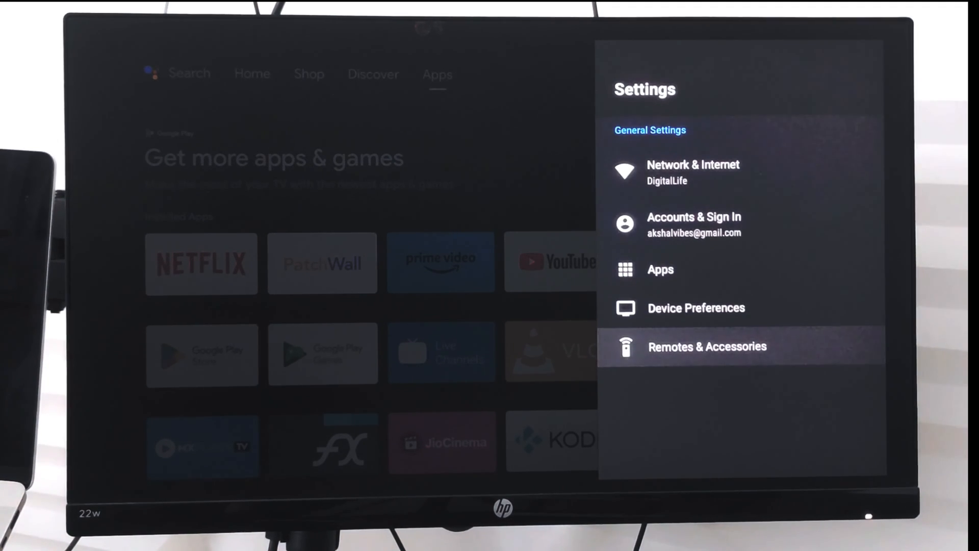
click(696, 307)
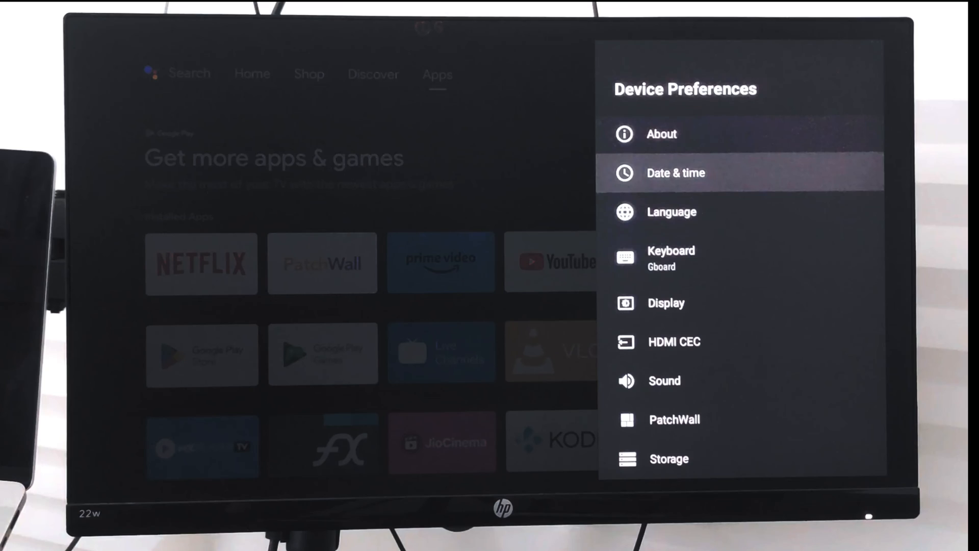
click(675, 173)
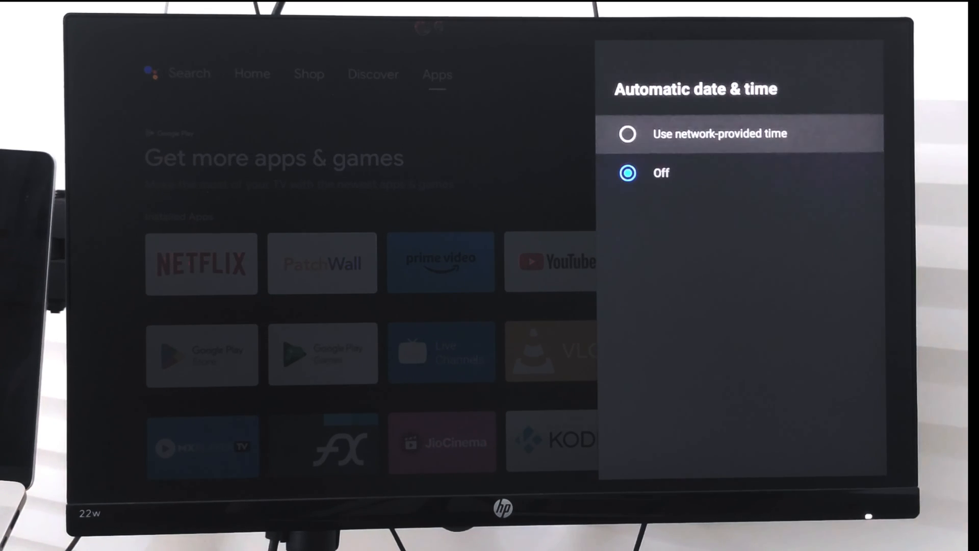